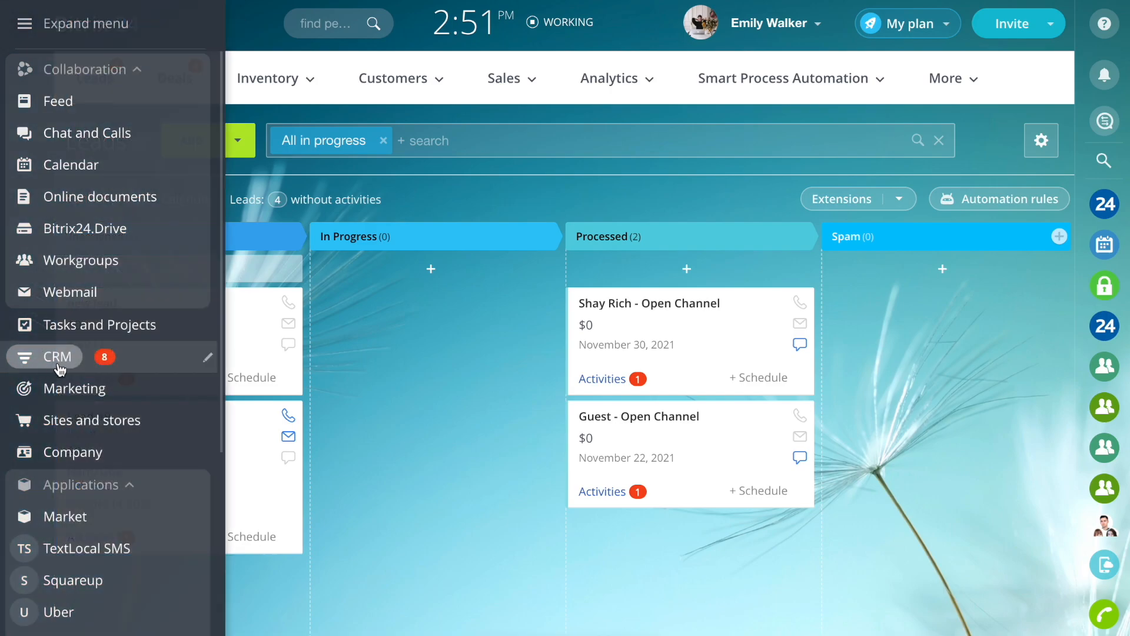
- Go to CRM and open deal 512 from the Deals kanban
click(47, 356)
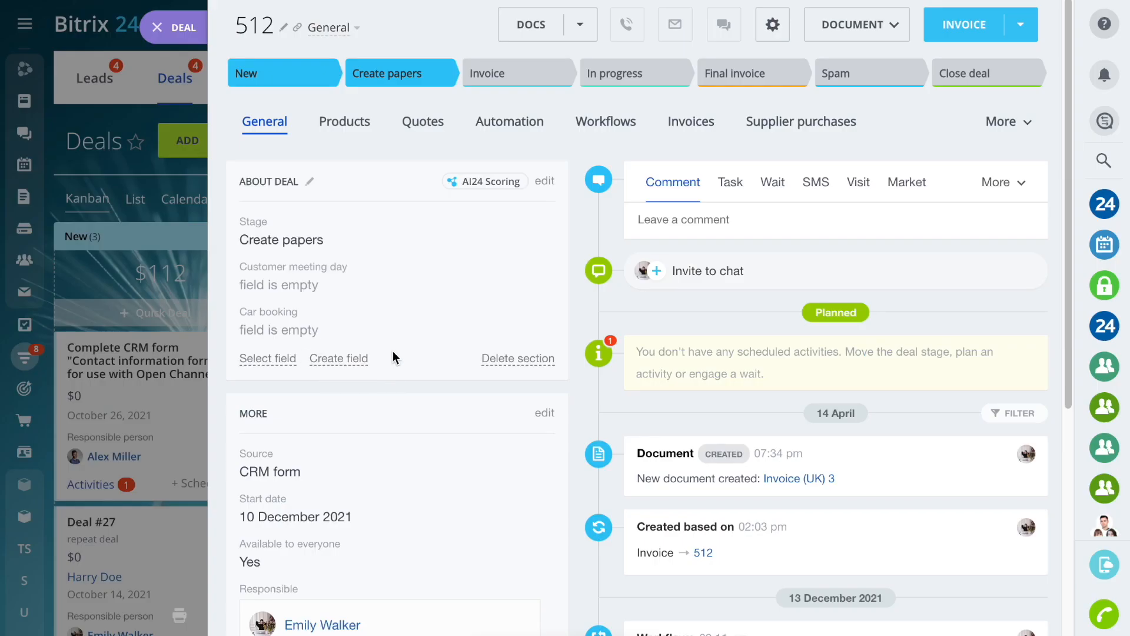
- Start a new String field on the deal named 'Client info'
click(338, 359)
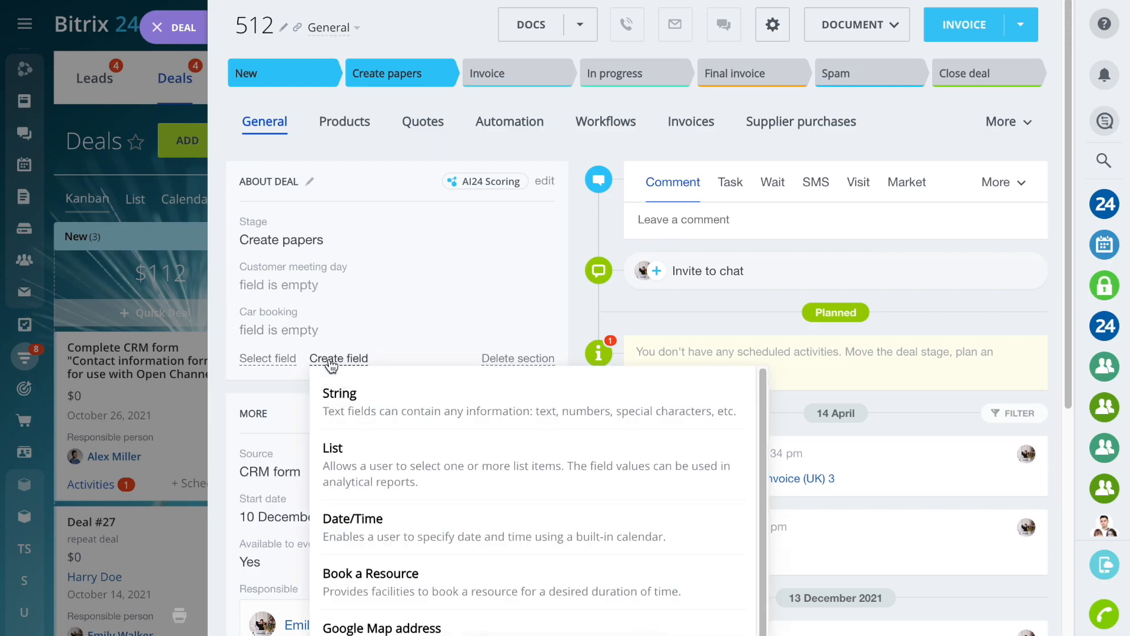
scroll(down, 3)
text(Cli)
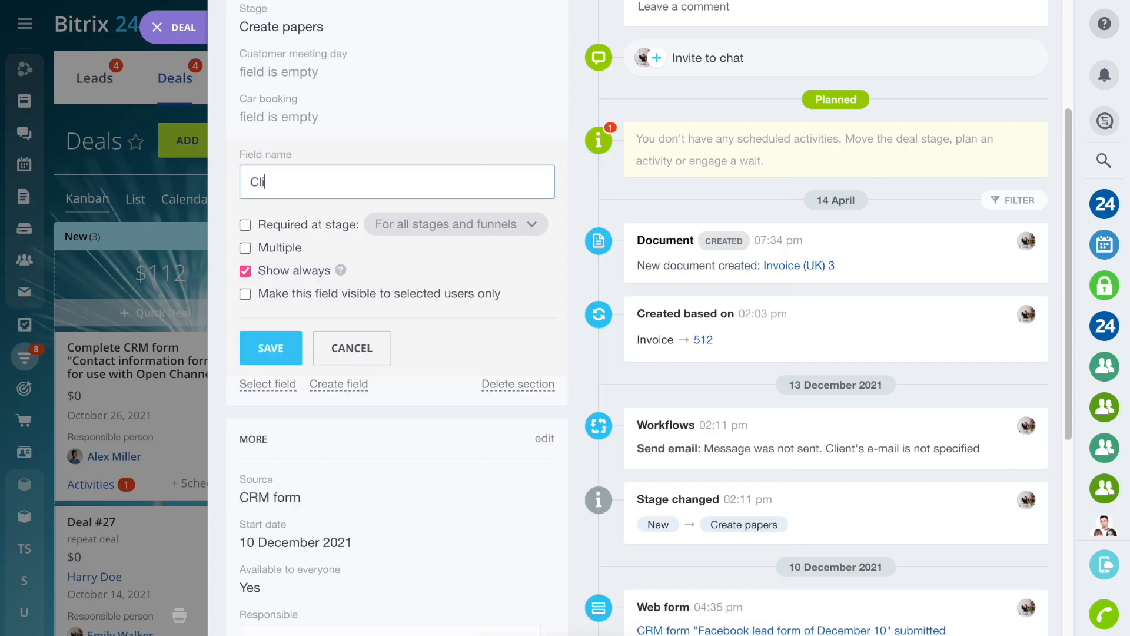
text(ent info)
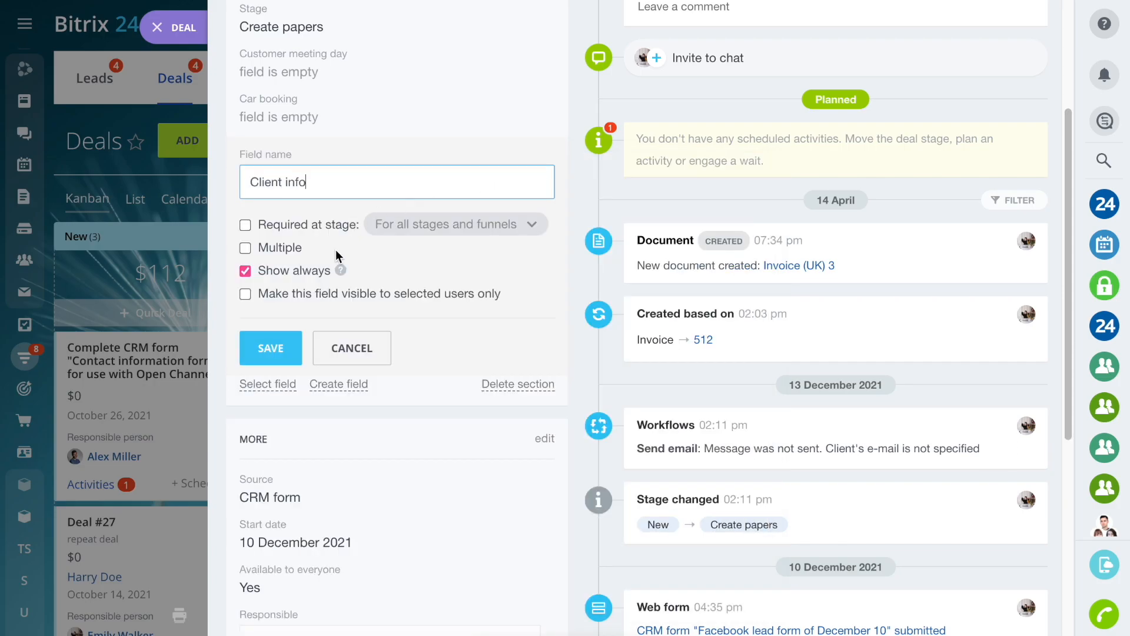
- Leave the Client info field optional and save it
click(245, 224)
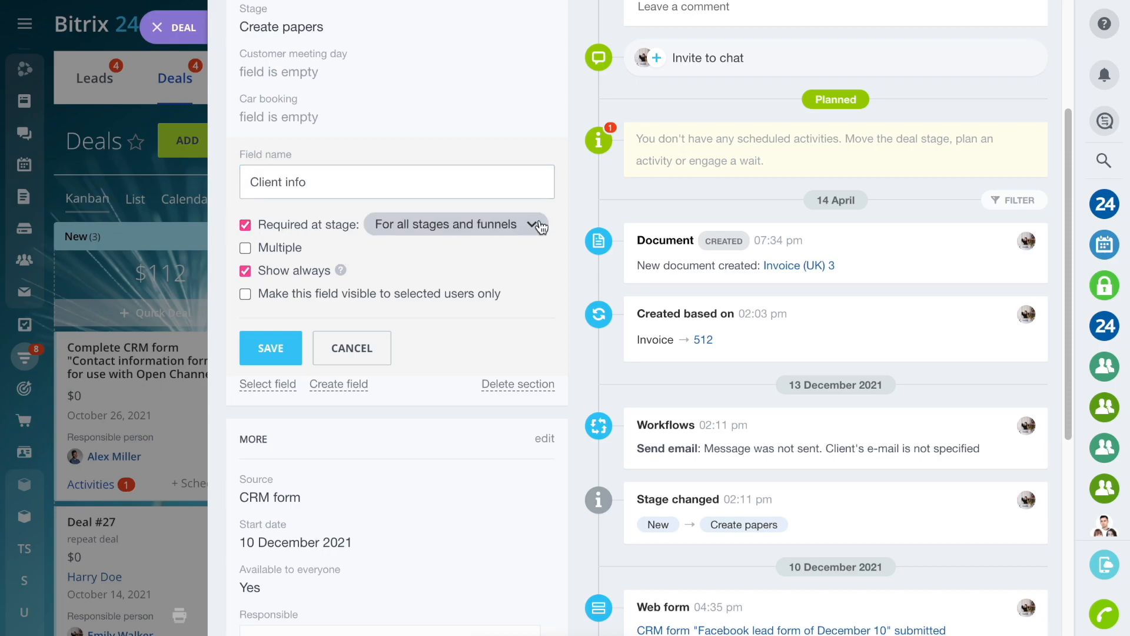
scroll(down, 3)
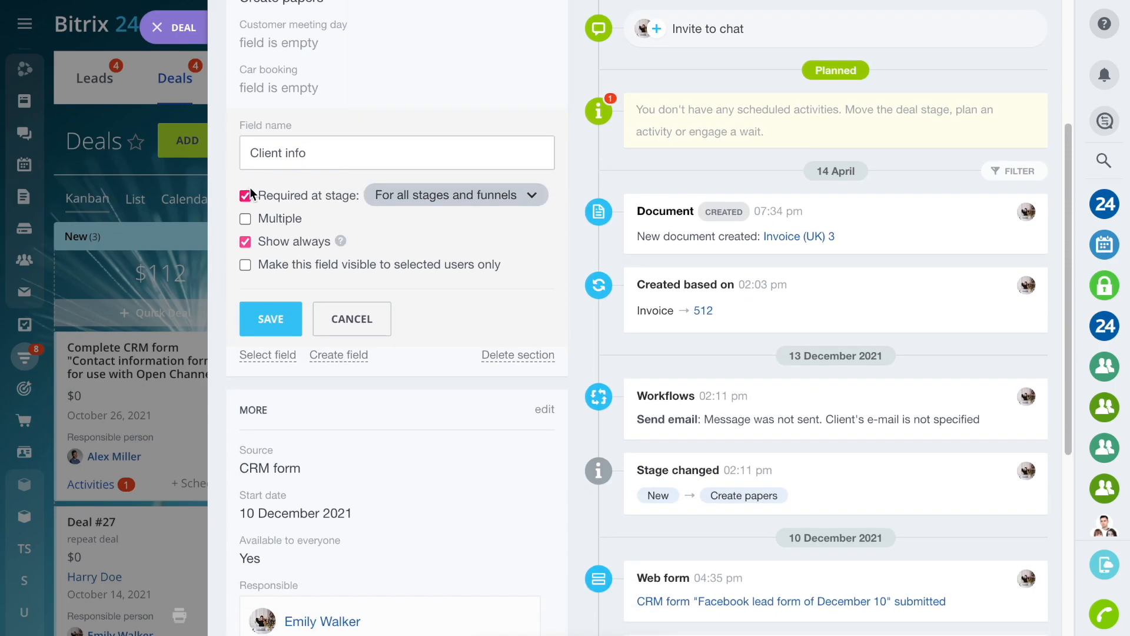
click(245, 195)
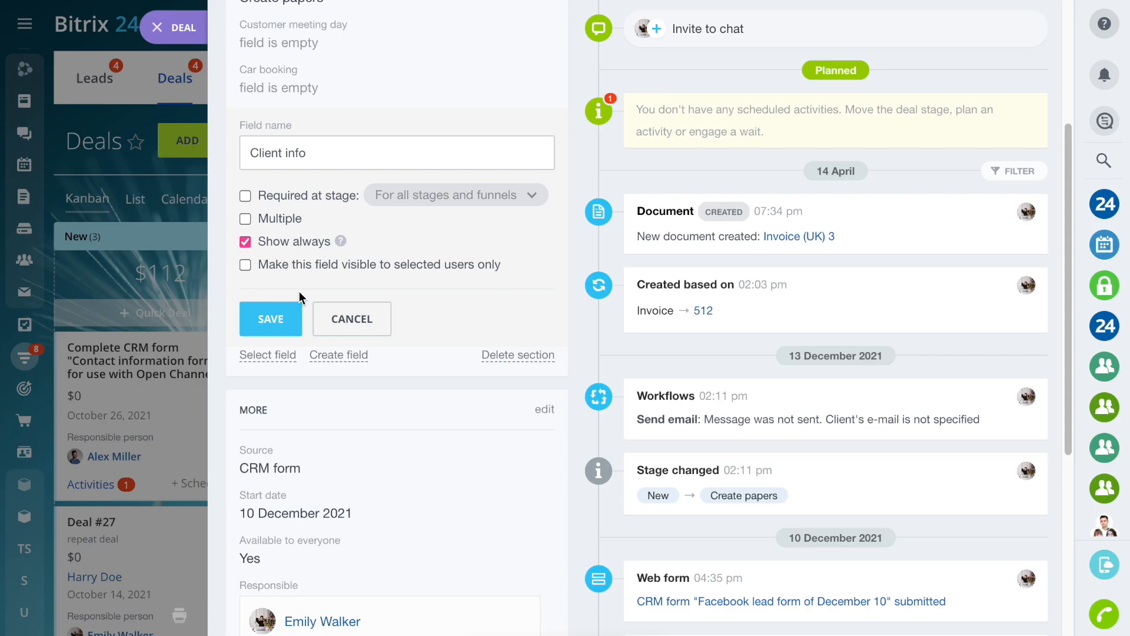
click(270, 318)
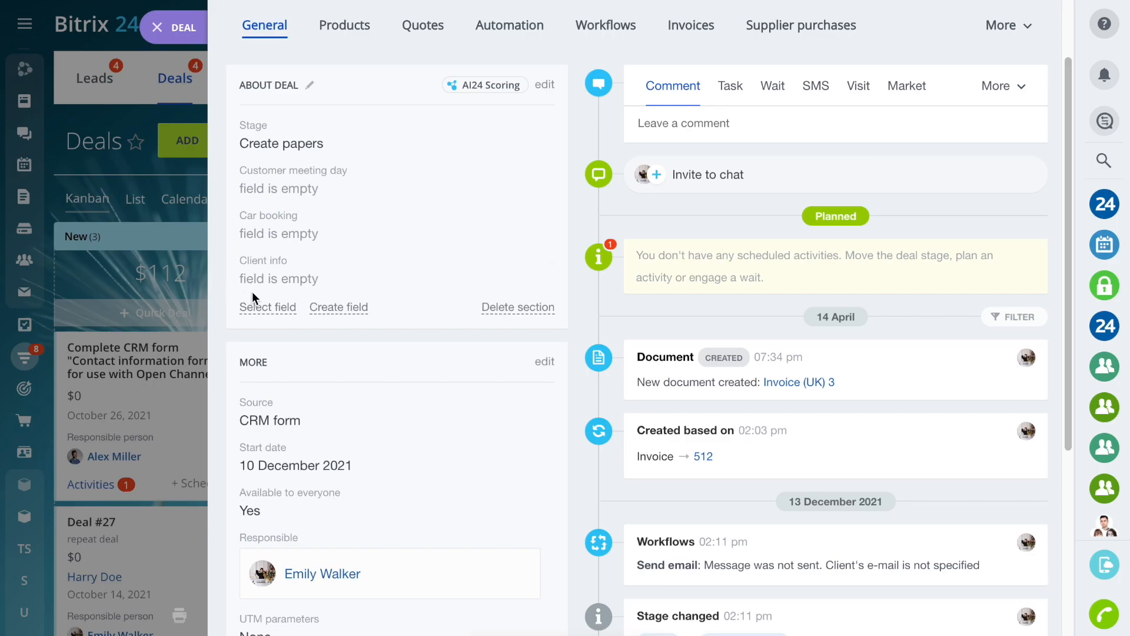
- Close deal 512 and open CRM settings to reach the New Field page
click(157, 61)
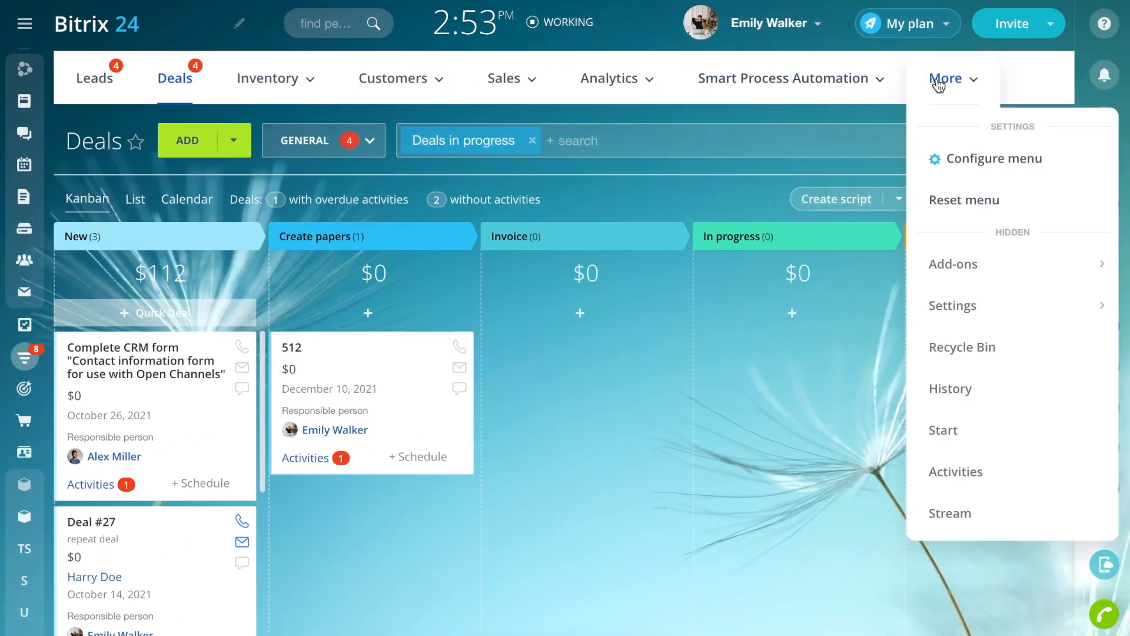
click(952, 305)
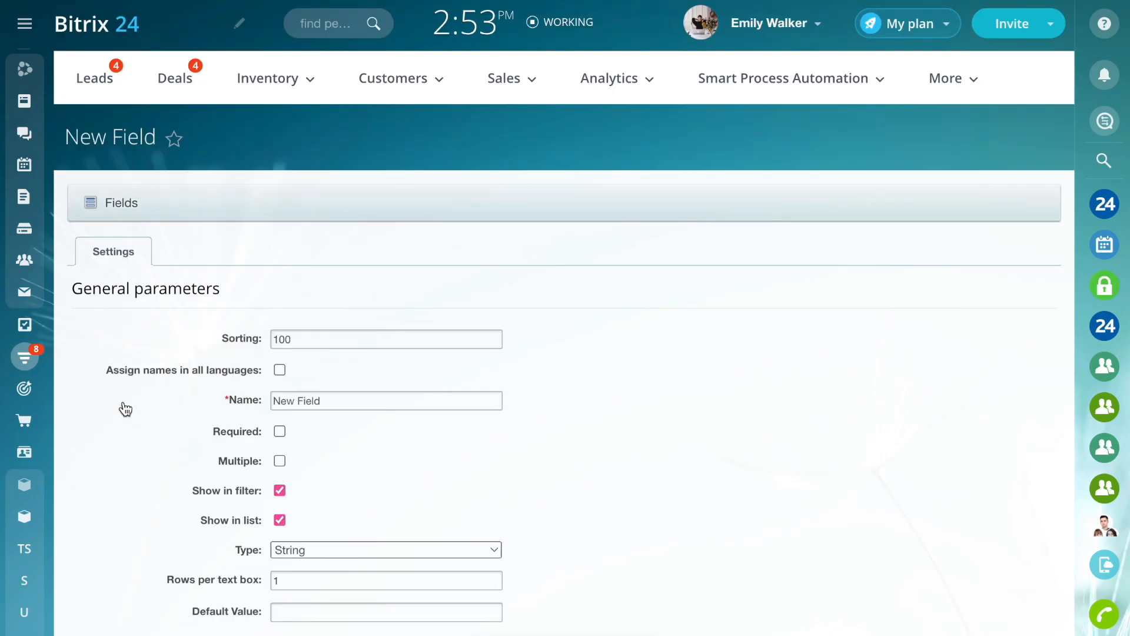
- Replace the default 'New Field' name, typing 'Cli'
scroll(down, 3)
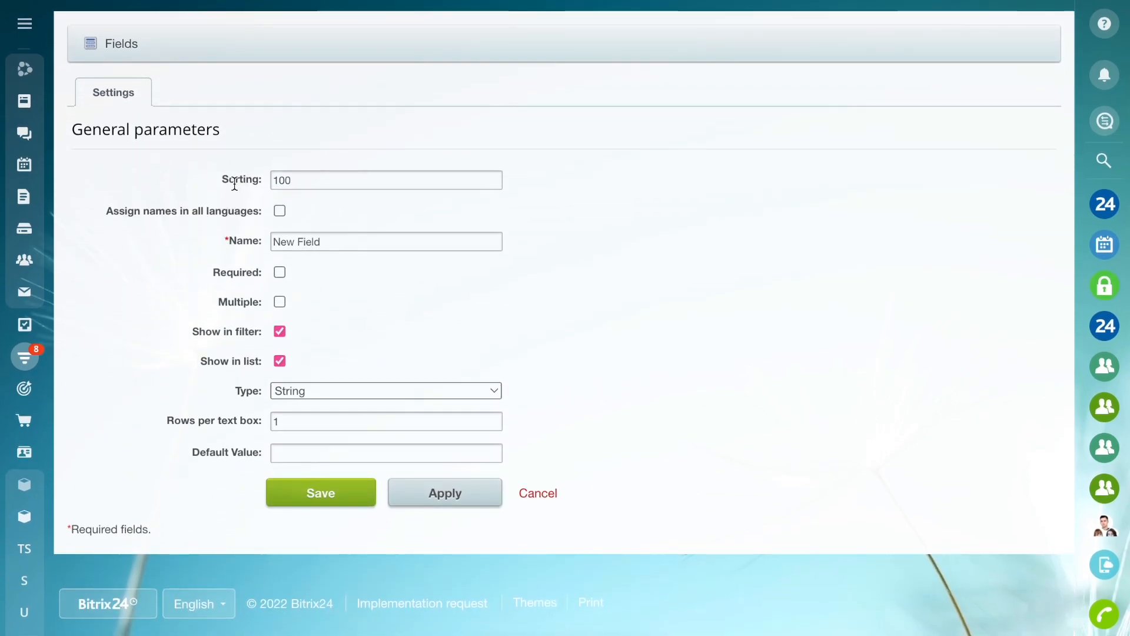
click(385, 390)
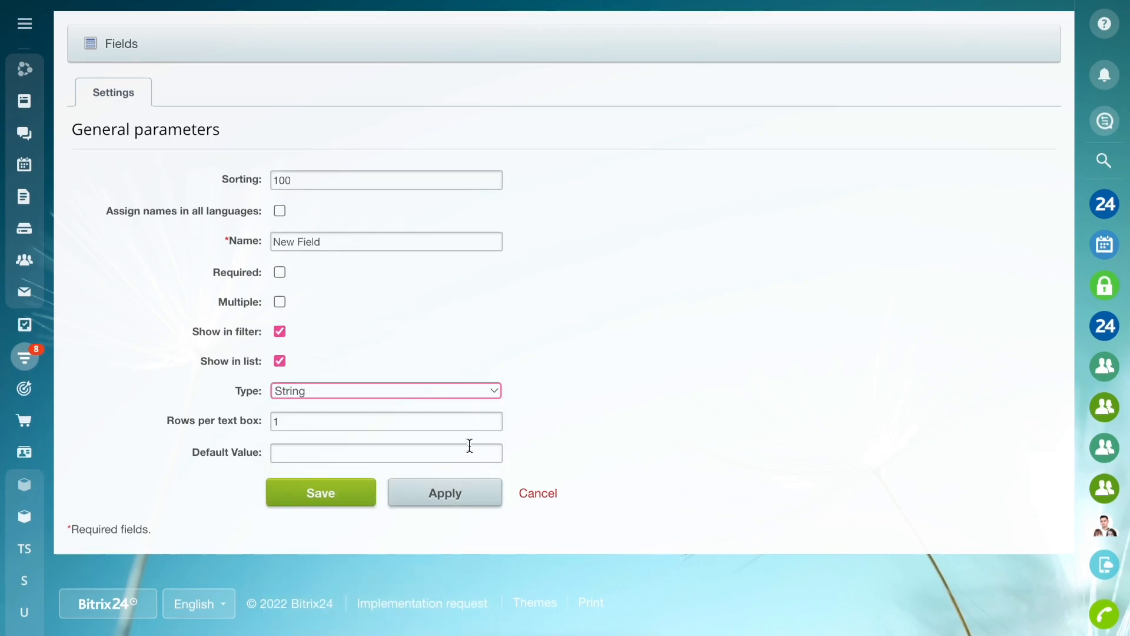
text(Cli)
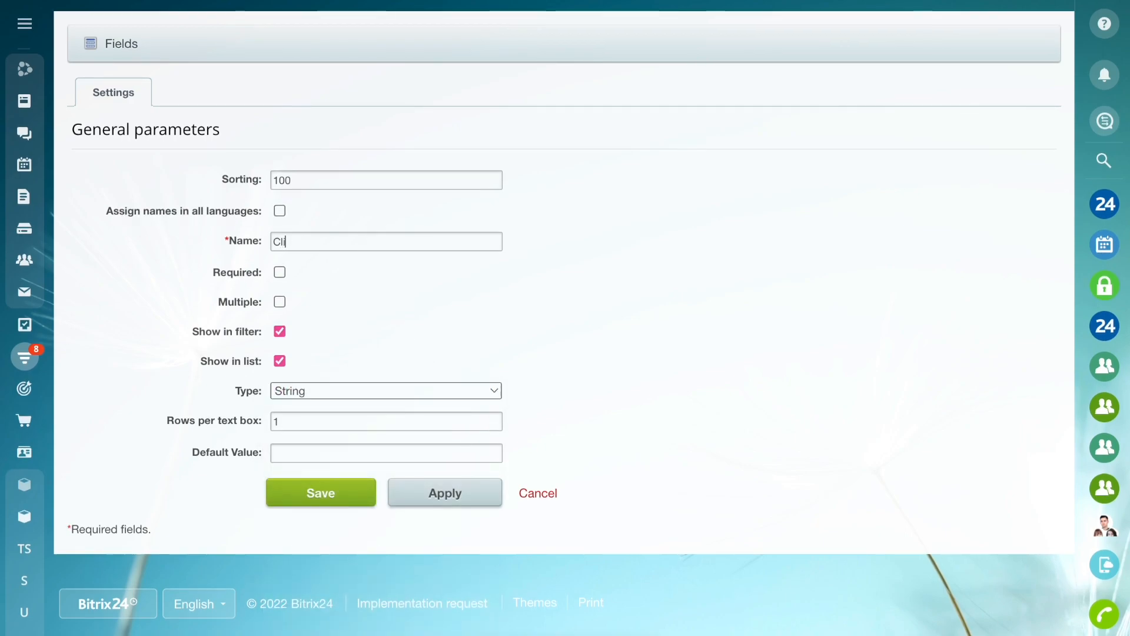